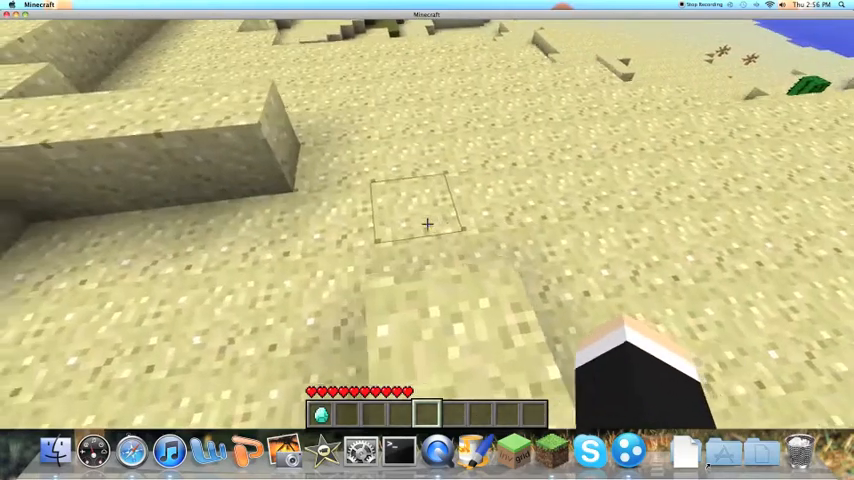
mouse_move(428, 224)
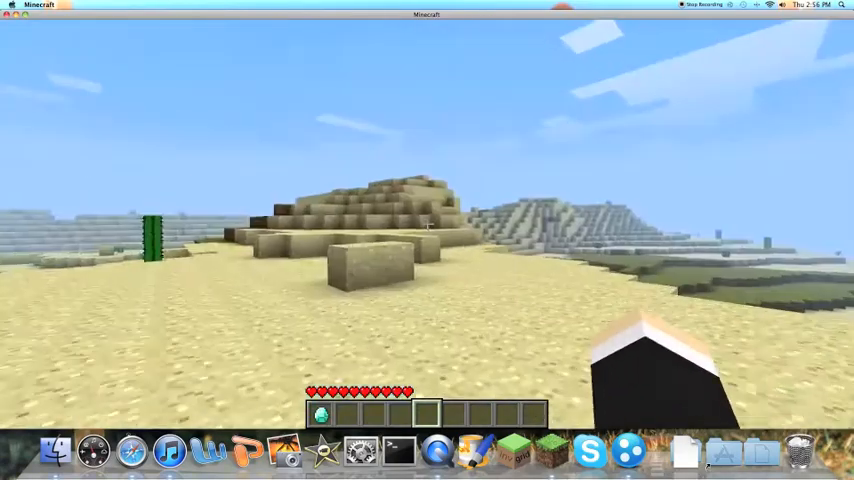
mouse_move(428, 224)
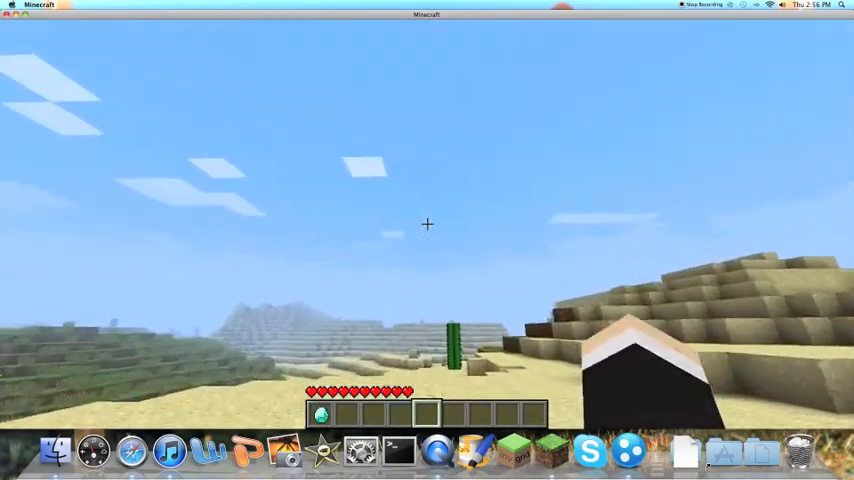
Step: Hold the diamond from the inventory and bring up the game menu with it in hand
key("e")
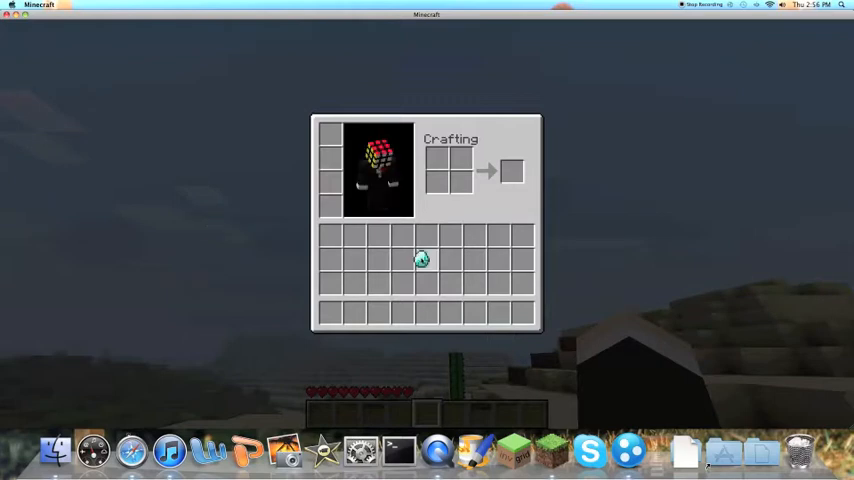
mouse_move(424, 260)
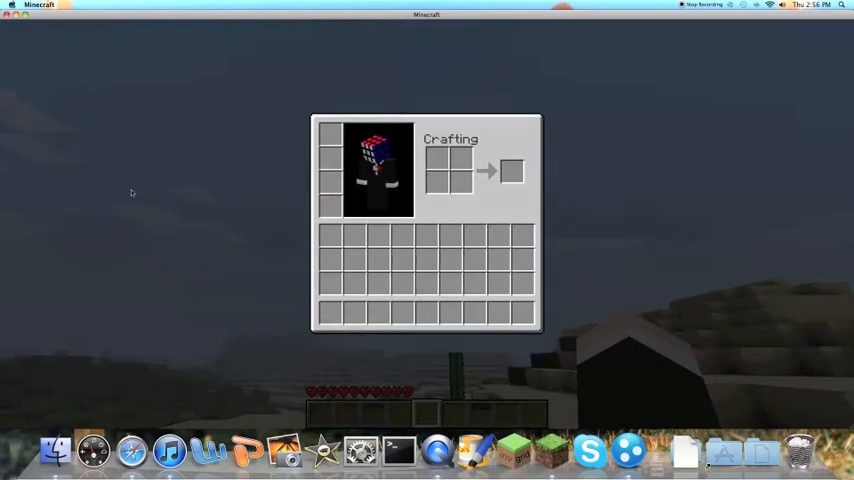
key("Escape")
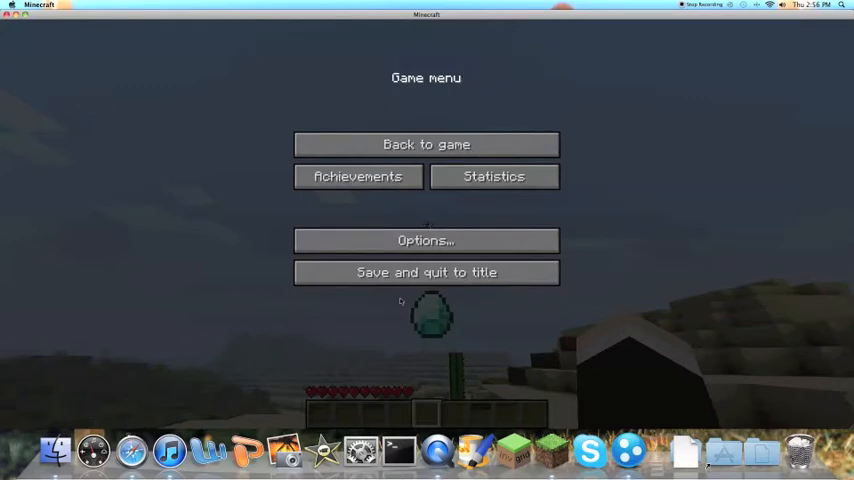
mouse_move(426, 240)
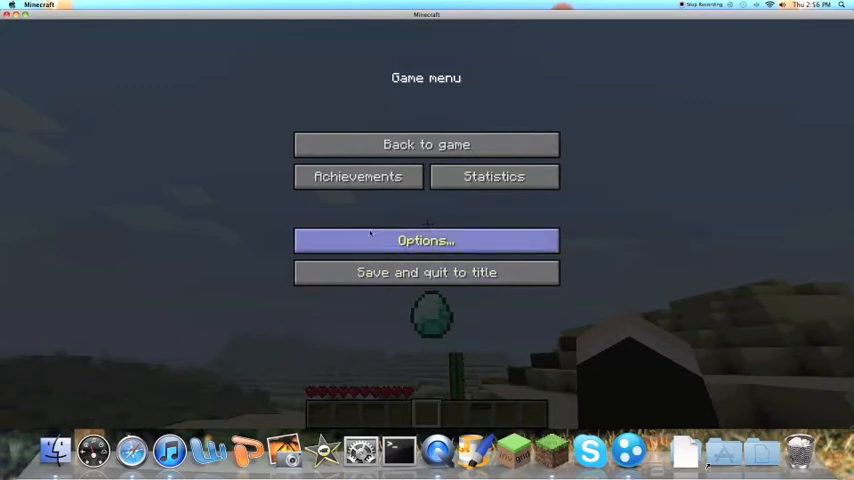
mouse_move(430, 328)
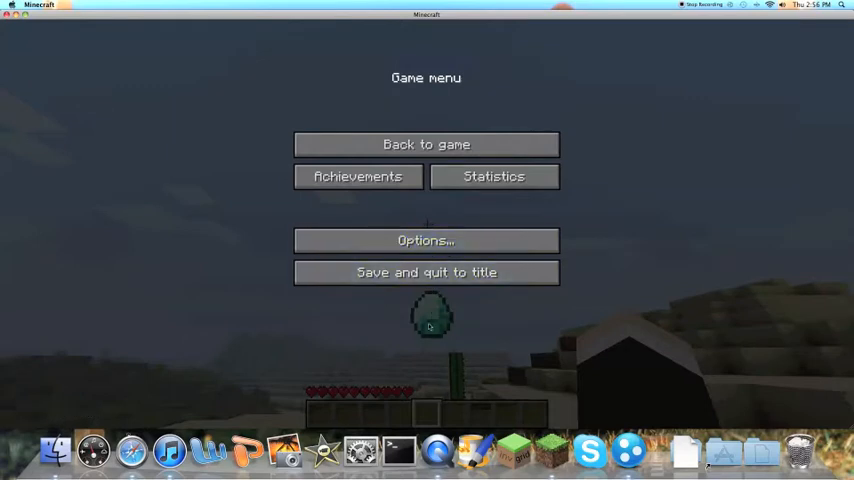
Step: Save and quit New World to the title screen, then exit Minecraft to the desktop
left_click(426, 272)
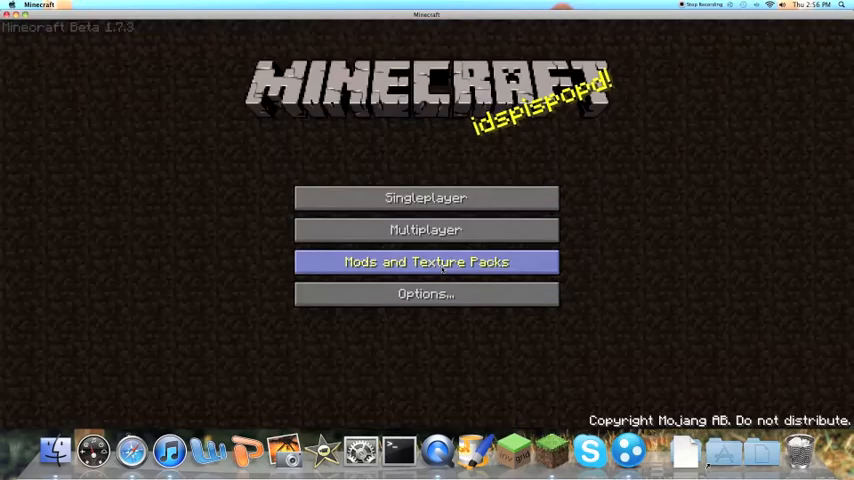
left_click(424, 196)
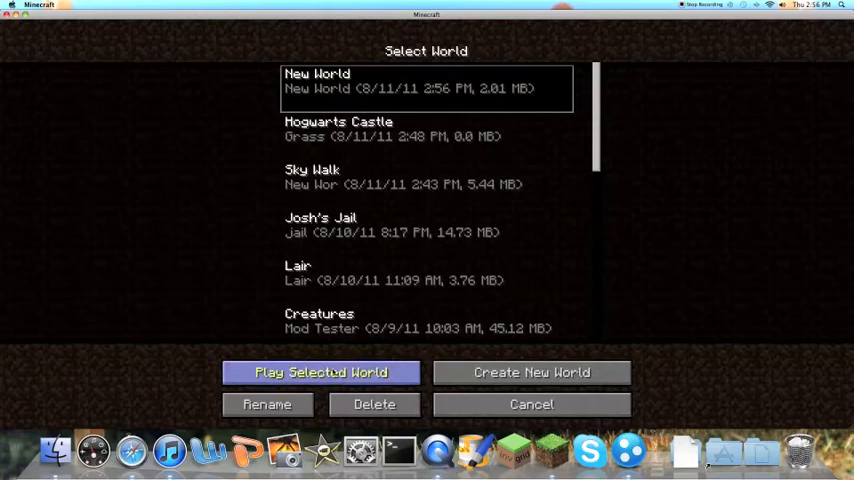
left_click(320, 372)
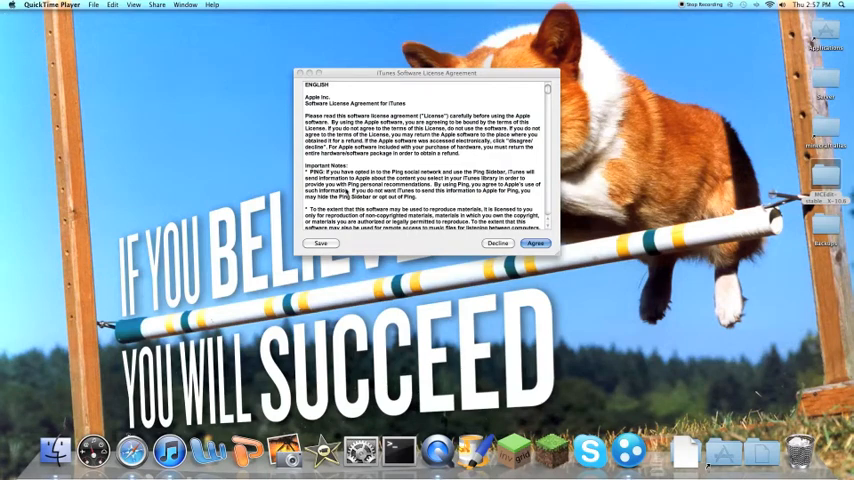
Step: Relaunch Minecraft and play New World from Singleplayer, arriving with the diamond held
left_click(536, 244)
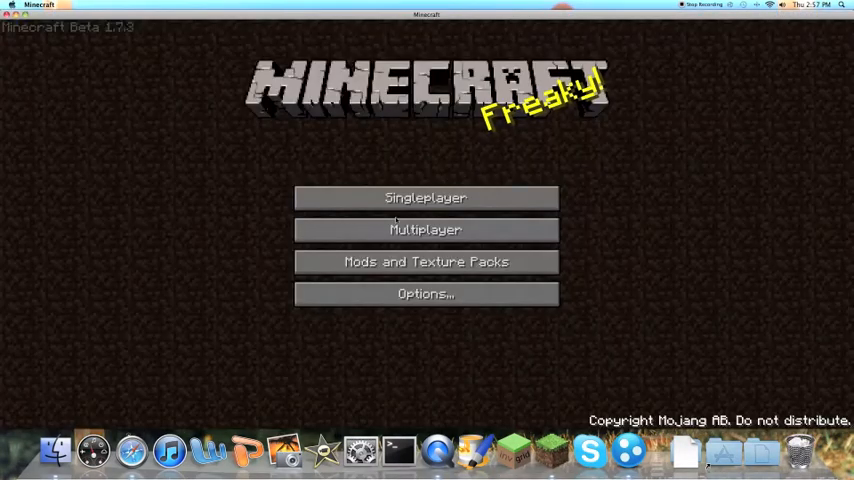
left_click(424, 196)
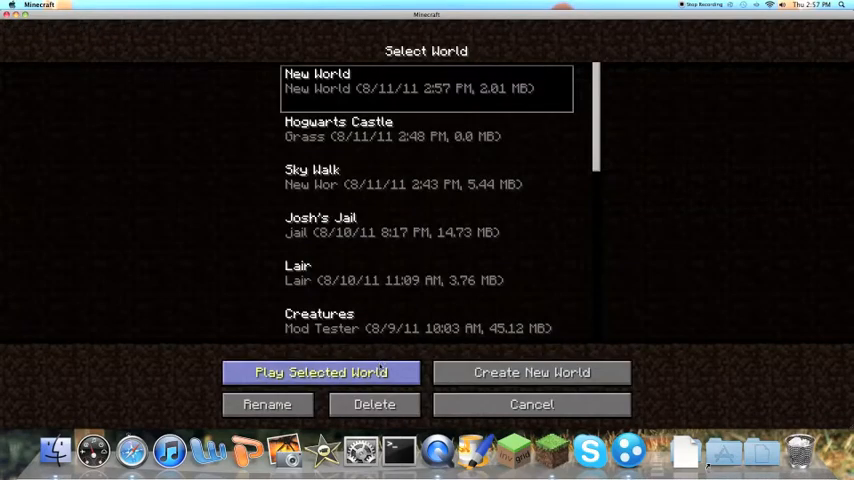
left_click(320, 372)
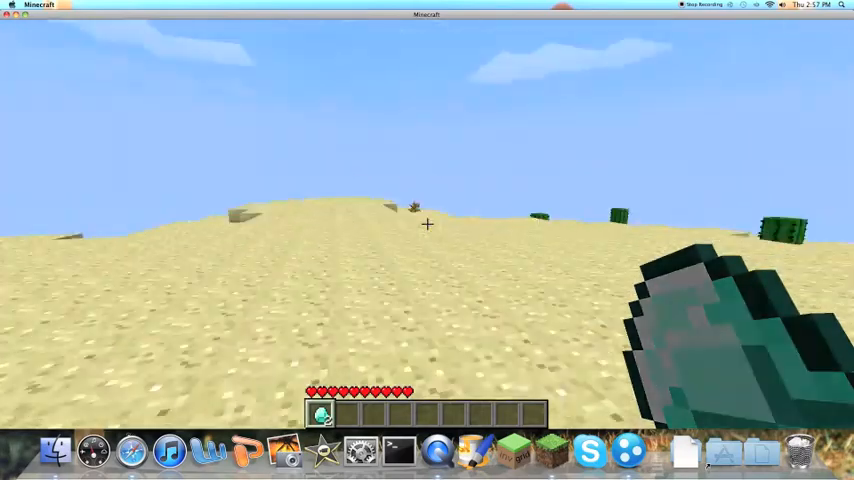
Step: Hold the sand block from the hotbar, bring up the game menu, then return to the desert
key("e")
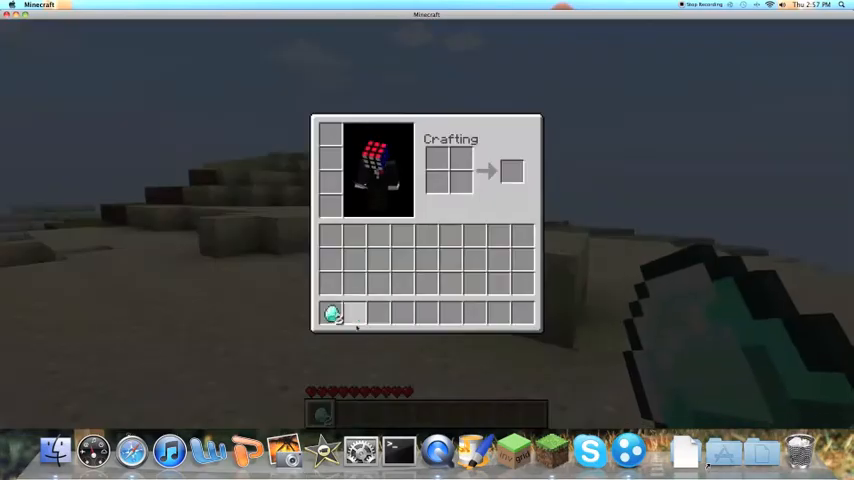
key("e")
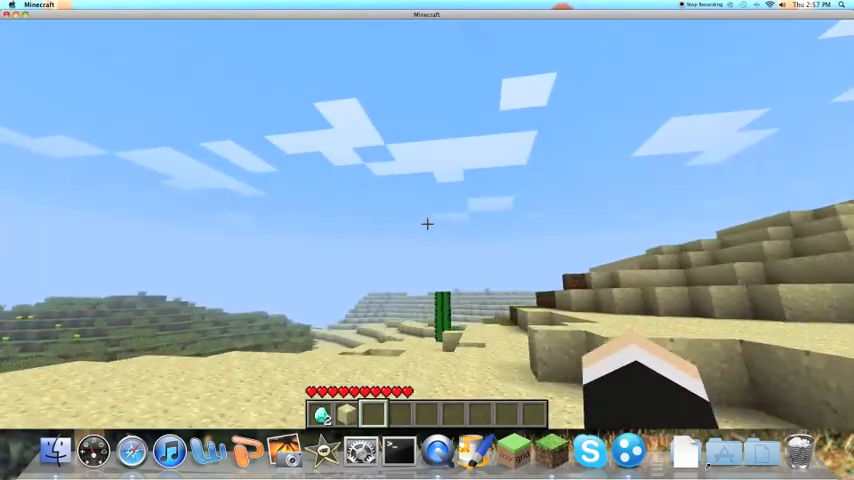
key("e")
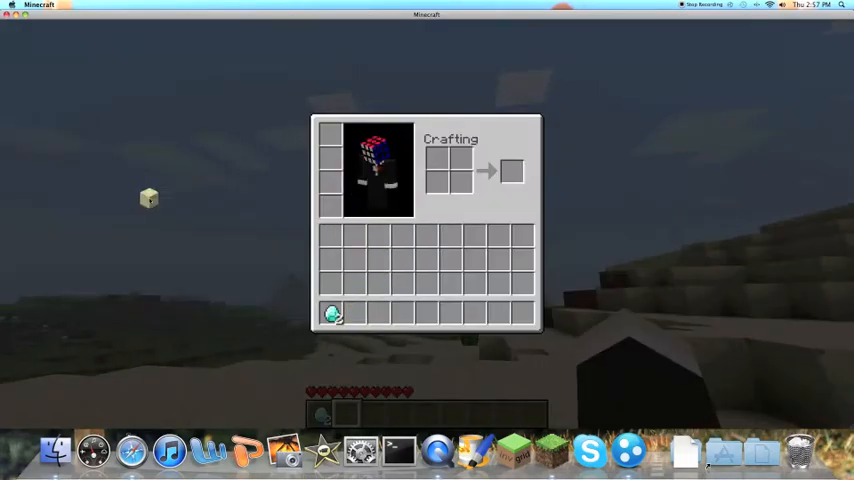
key("Escape")
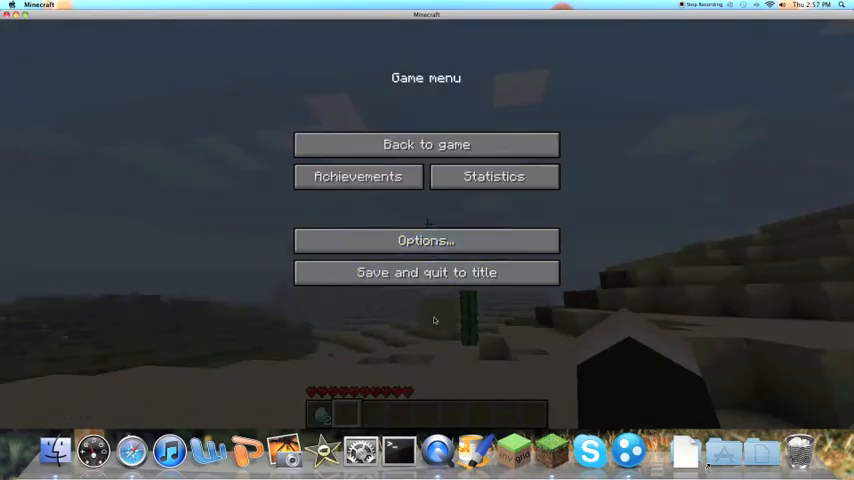
left_click(426, 272)
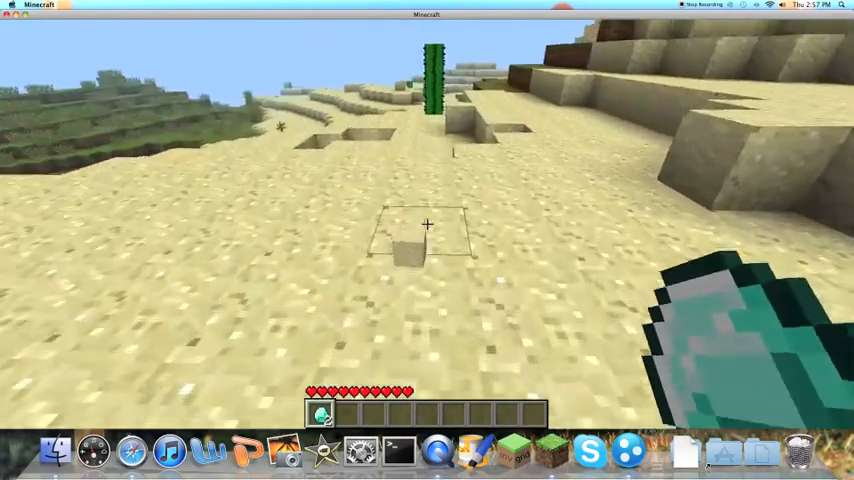
Step: Quit Minecraft, log in through the launcher and start loading New World again
key("e")
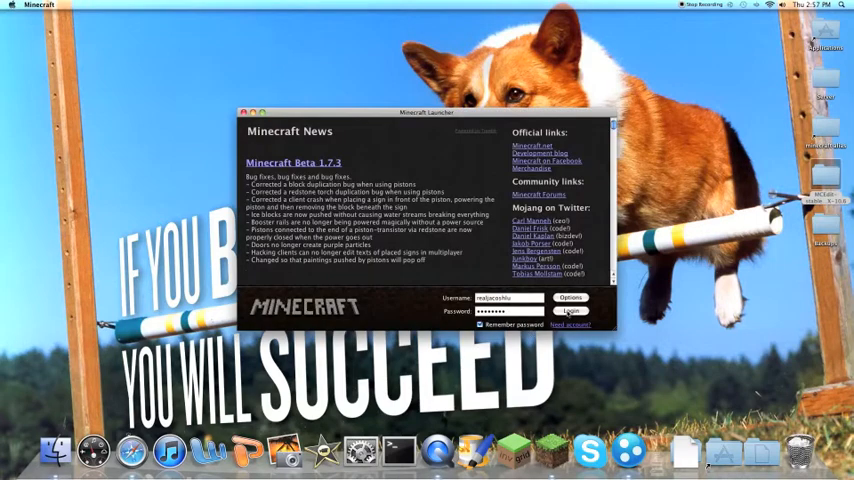
left_click(570, 312)
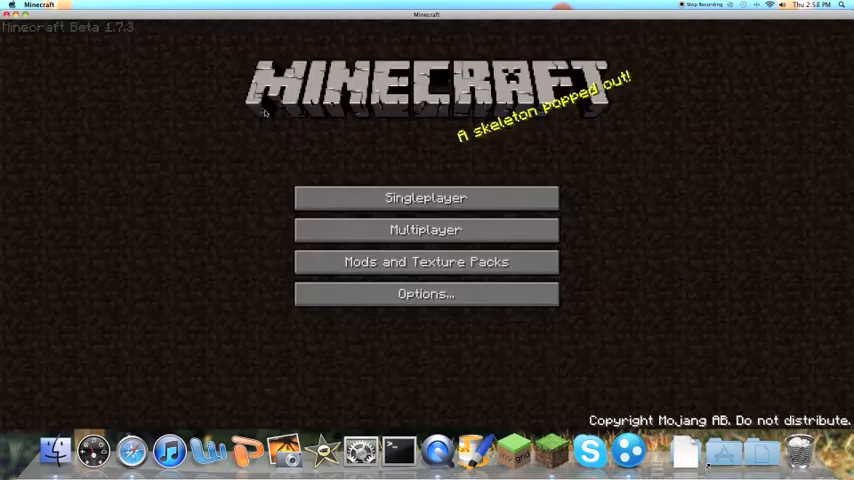
left_click(424, 196)
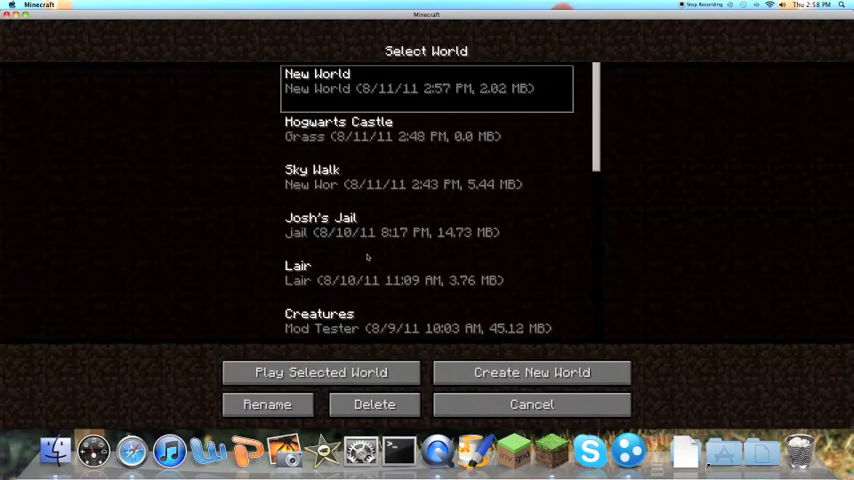
left_click(320, 372)
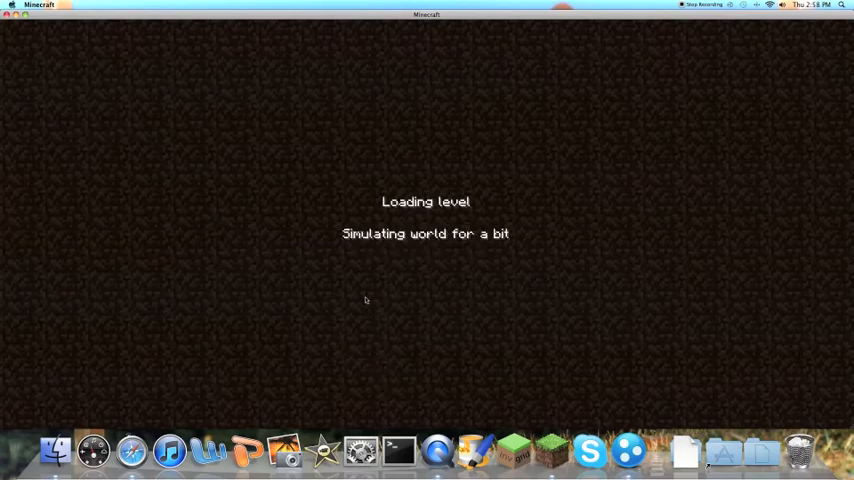